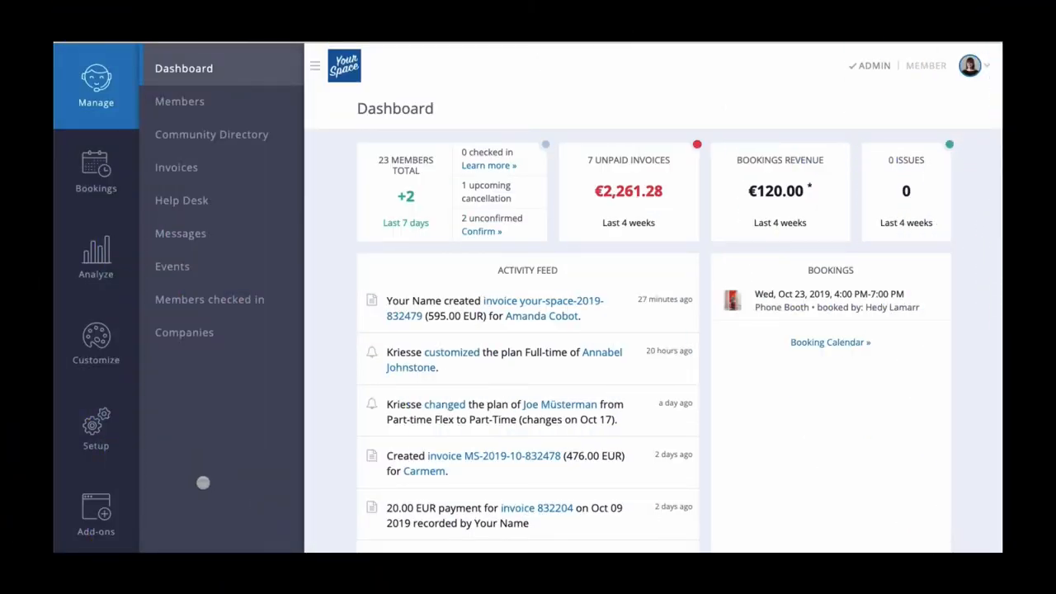
Step: Go to Setup > Invoice Settings and highlight the Invoice Sender Address heading
left_click(96, 429)
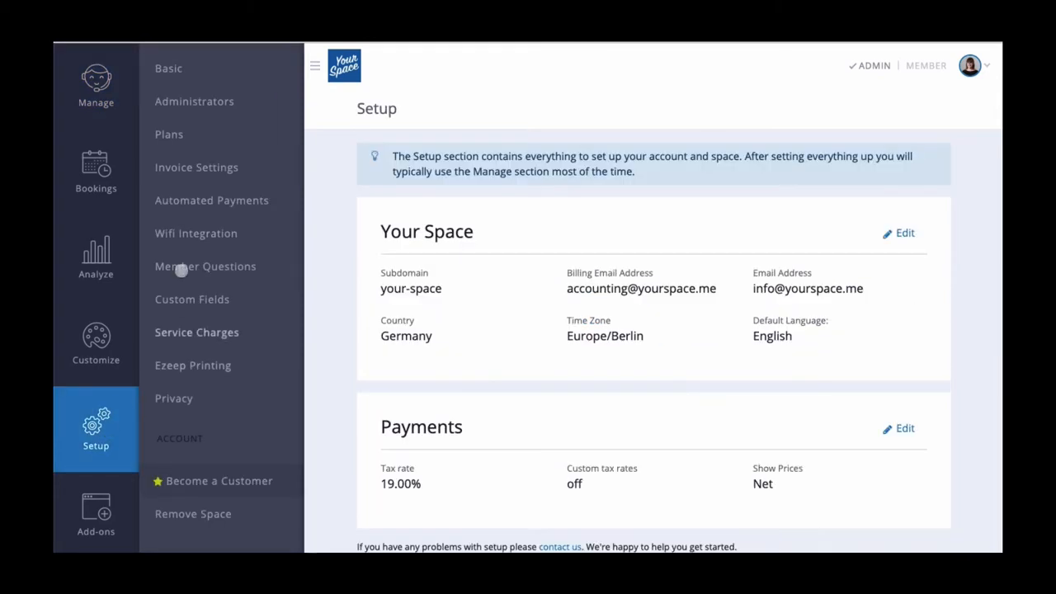
left_click(197, 166)
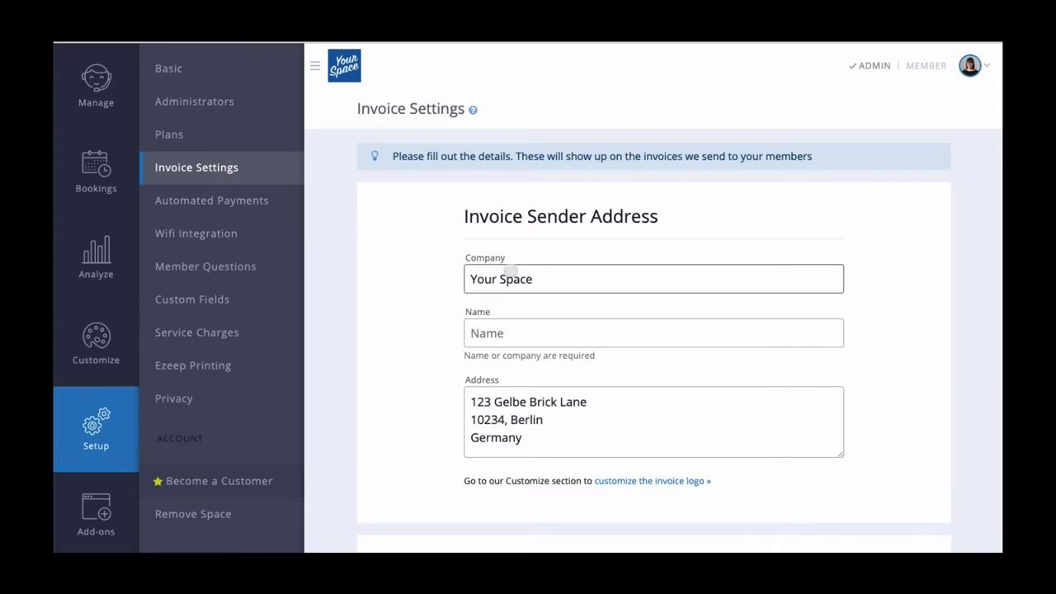
double_click(560, 216)
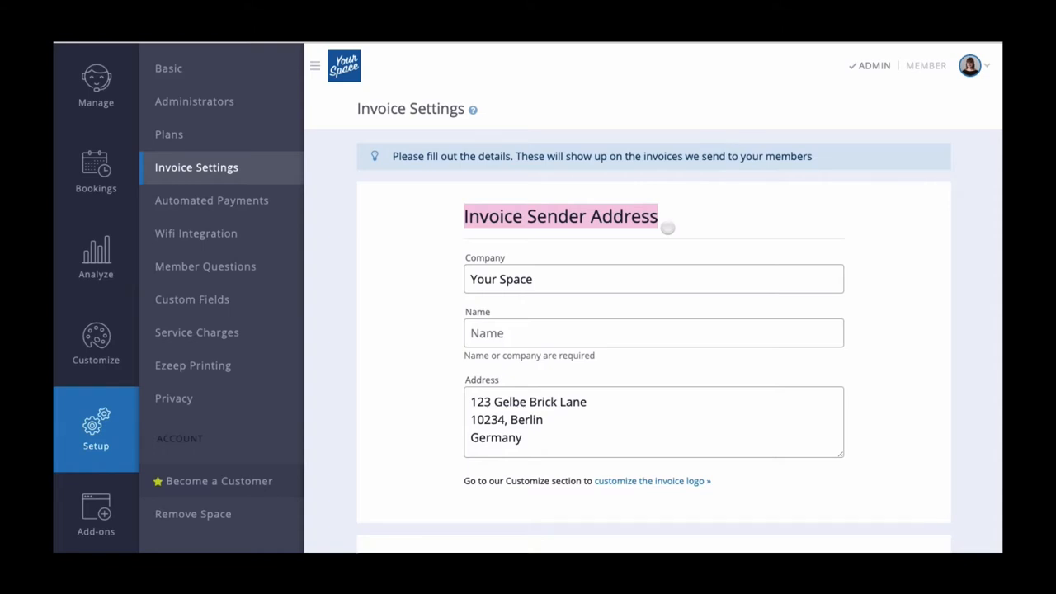
Step: Scroll to Invoice Format and select the invoice number format pattern
scroll("down", 3)
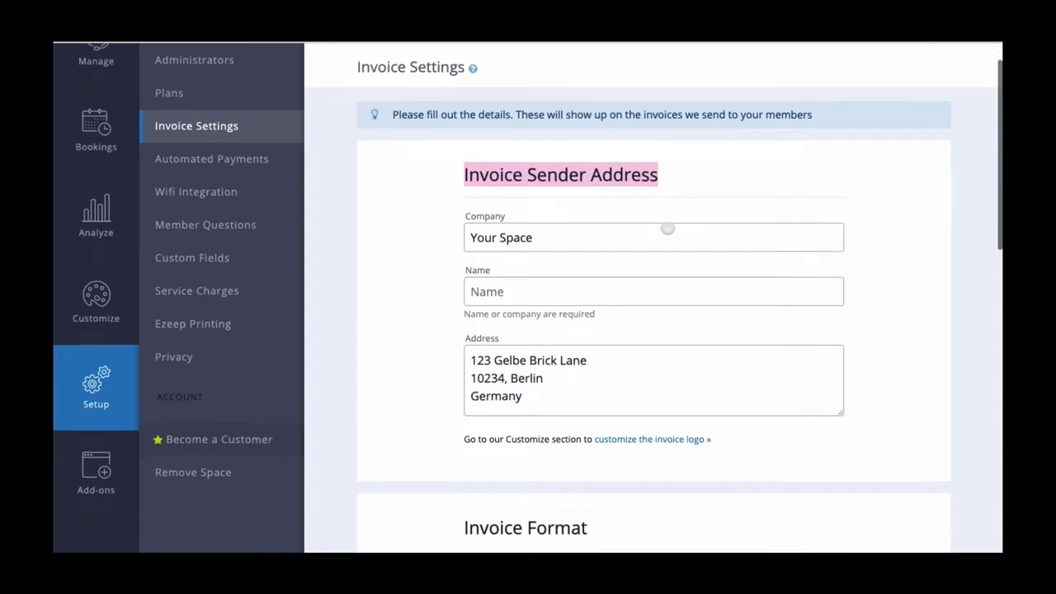
scroll("down", 3)
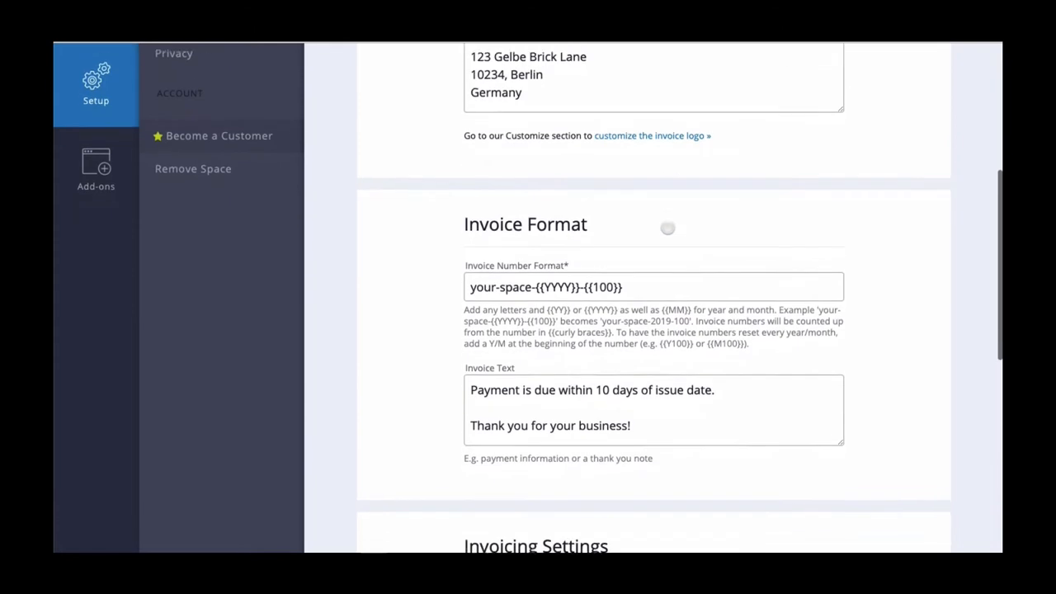
scroll("down", 3)
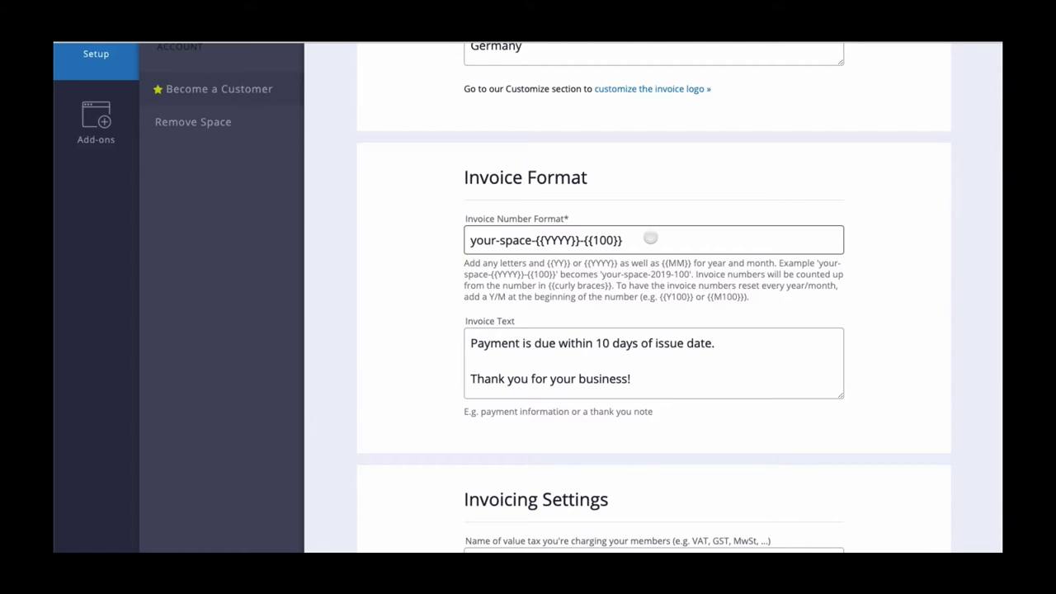
triple_click(545, 240)
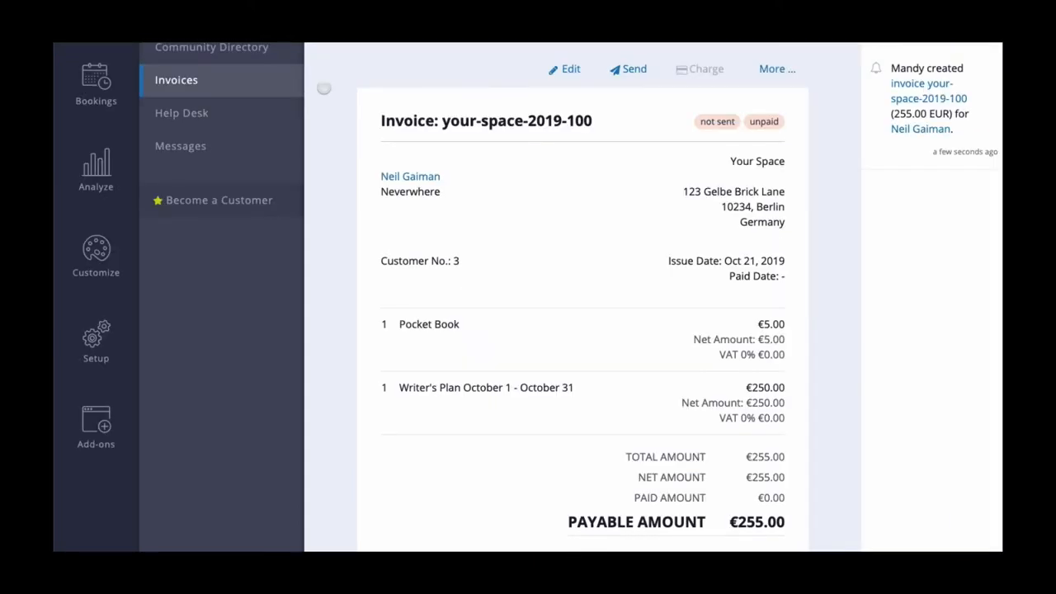
Step: View the invoice as a PDF via More …, then move down to the invoicing settings
left_click(776, 69)
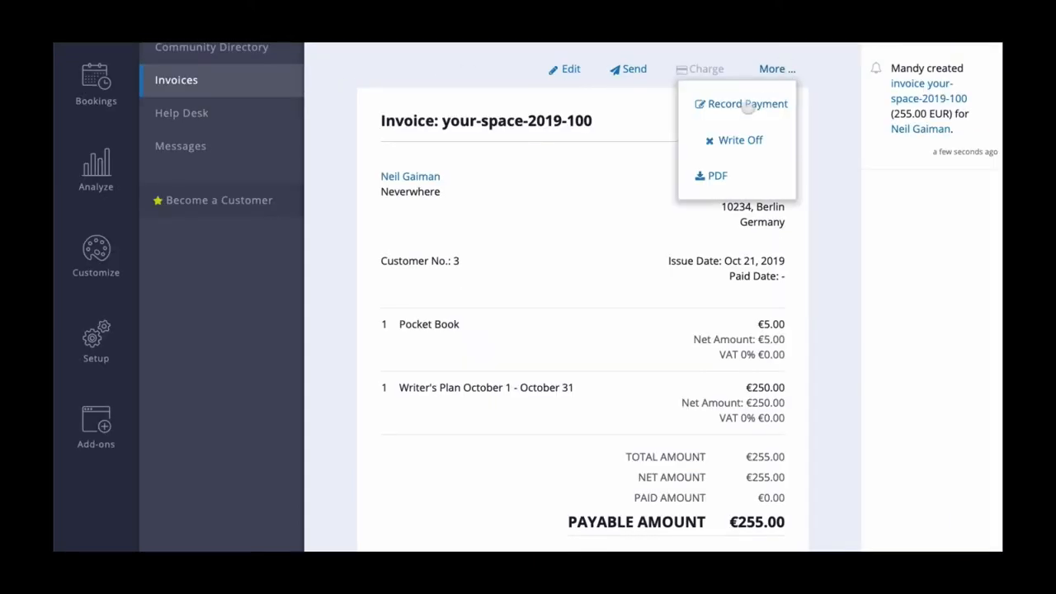
left_click(717, 175)
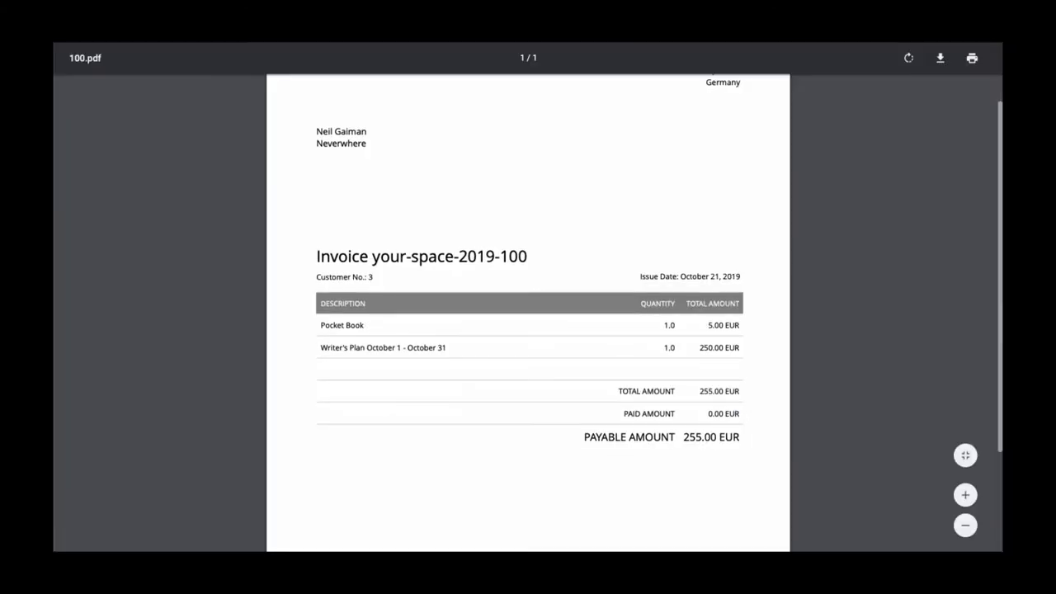
scroll("down", 3)
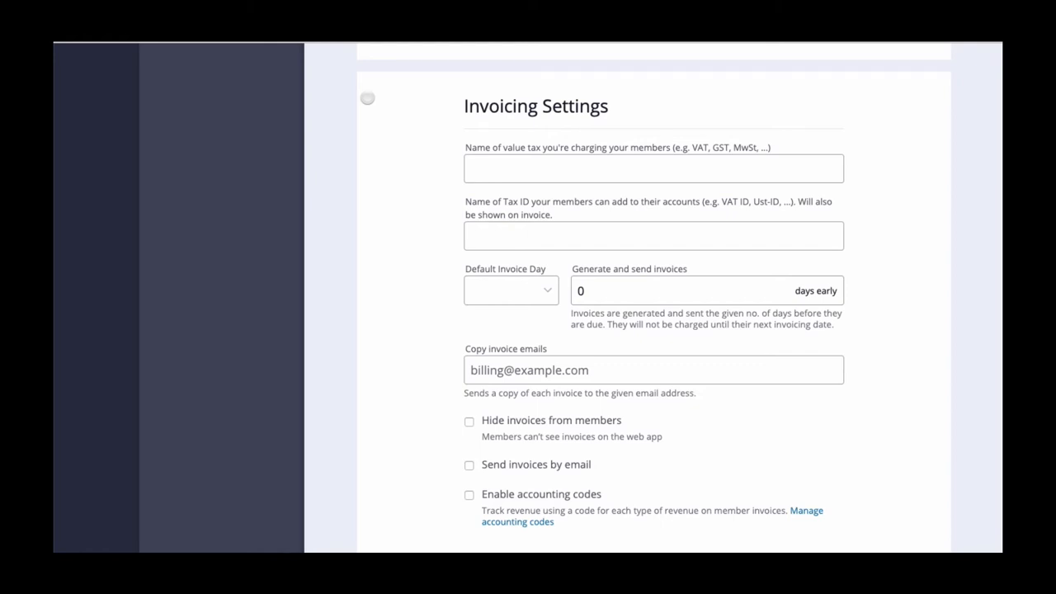
mouse_move(457, 141)
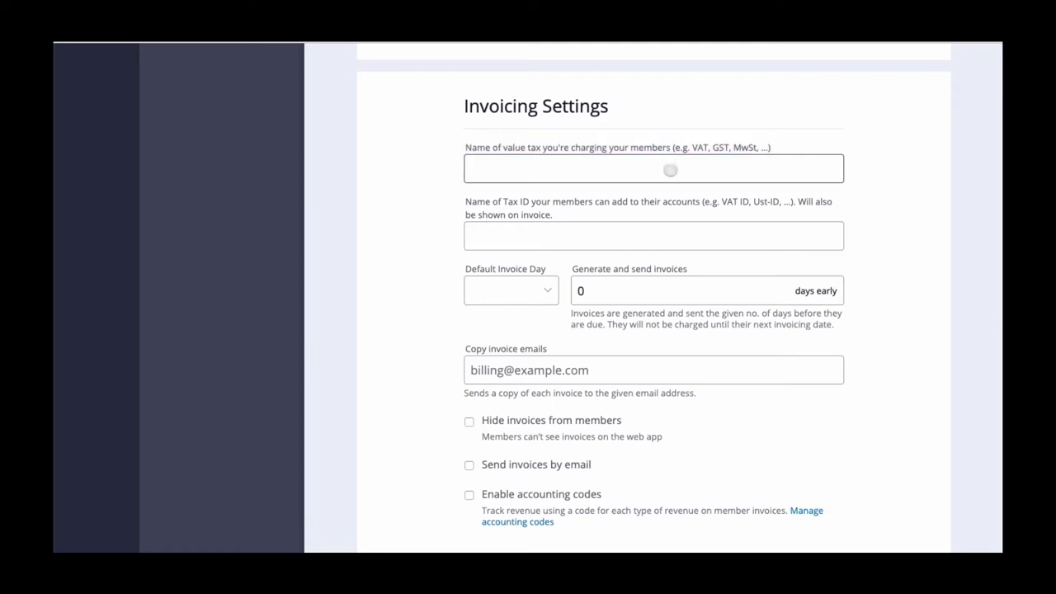
Step: Enter VAT as the value tax name and Ust-ID as the tax ID name
type("VAT")
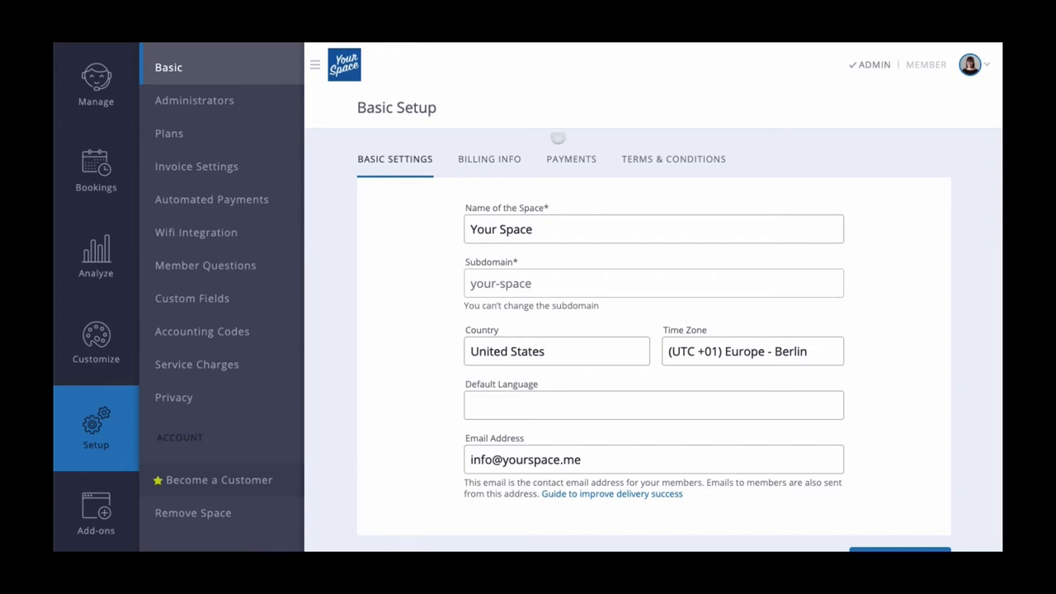
left_click(571, 159)
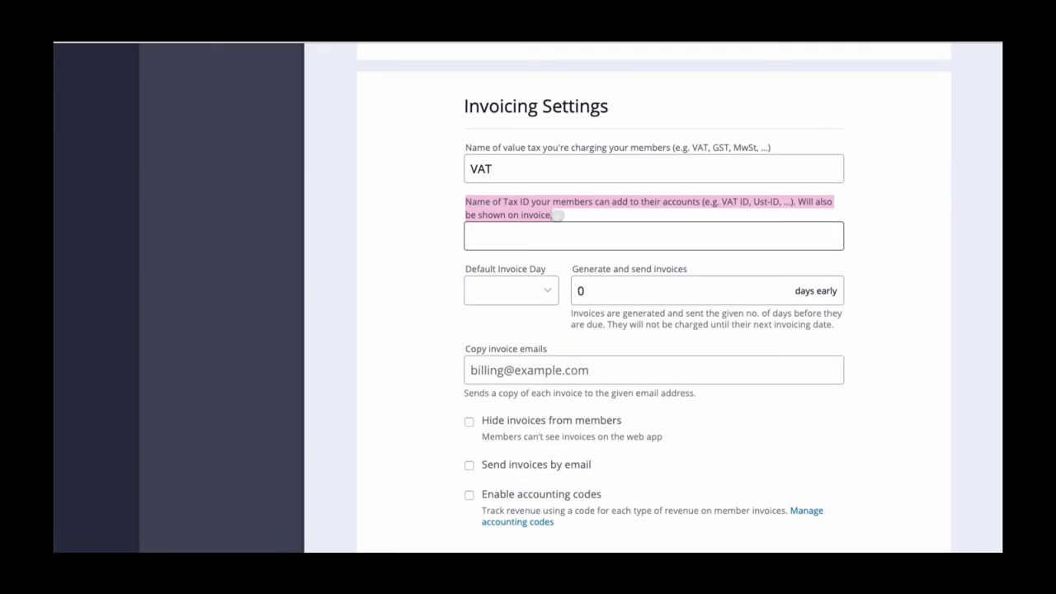
left_click(653, 236)
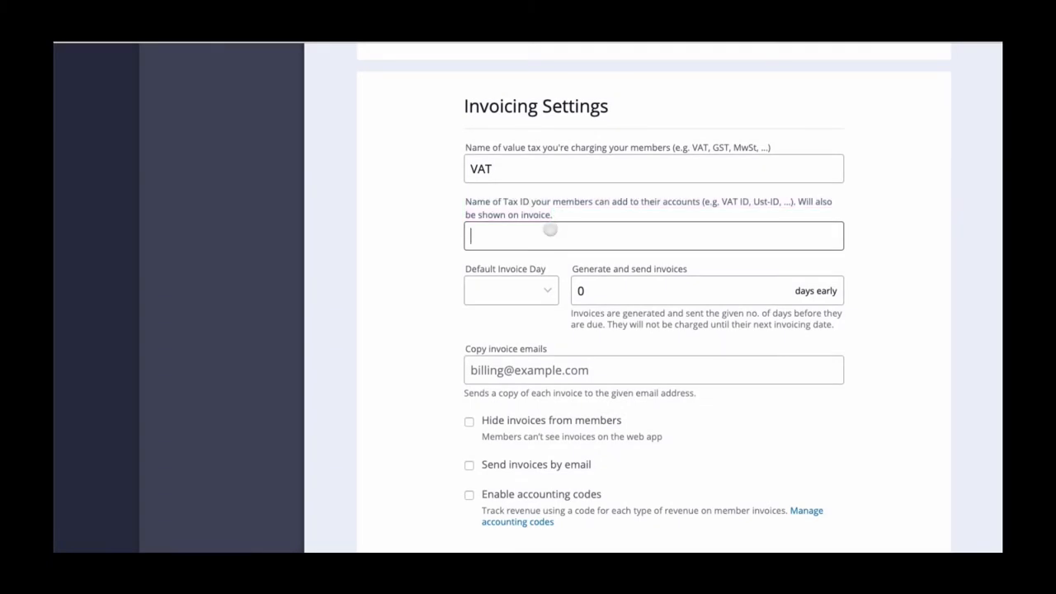
type("Ust-ID")
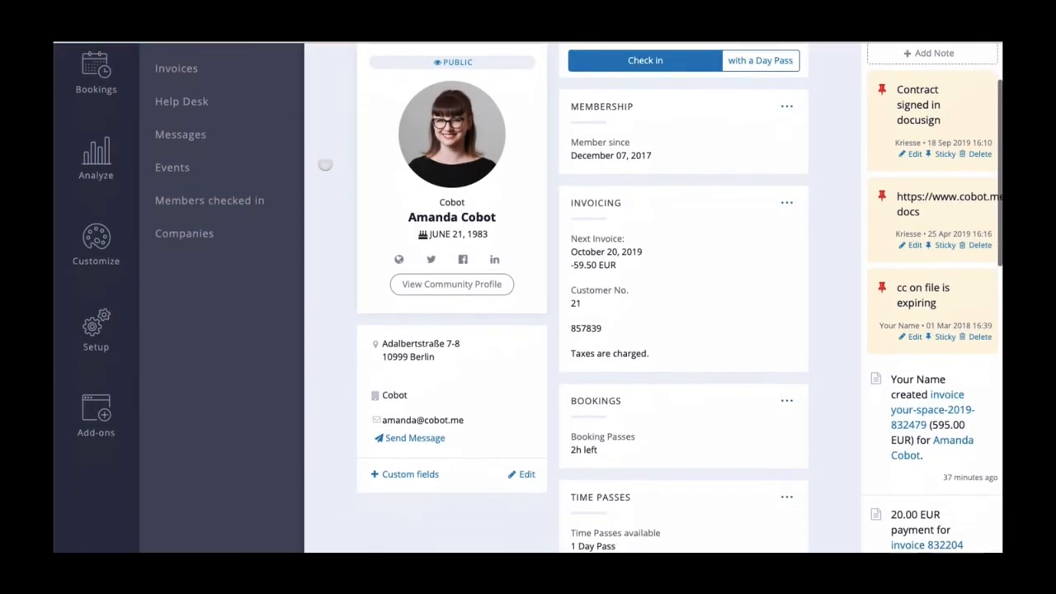
Step: Scroll the member profile and edit the member's contact details
scroll("down", 3)
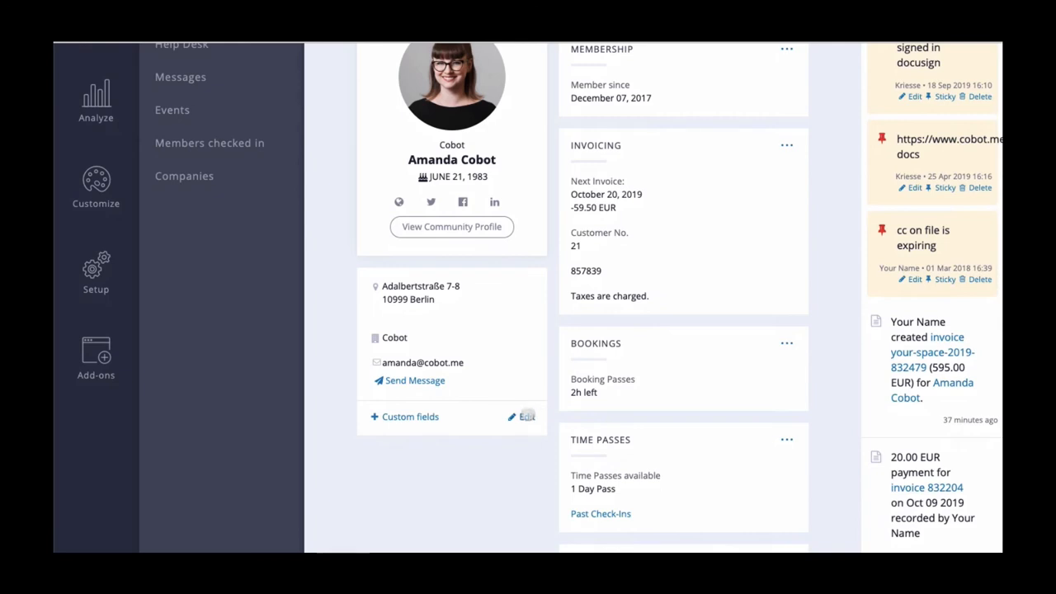
left_click(525, 416)
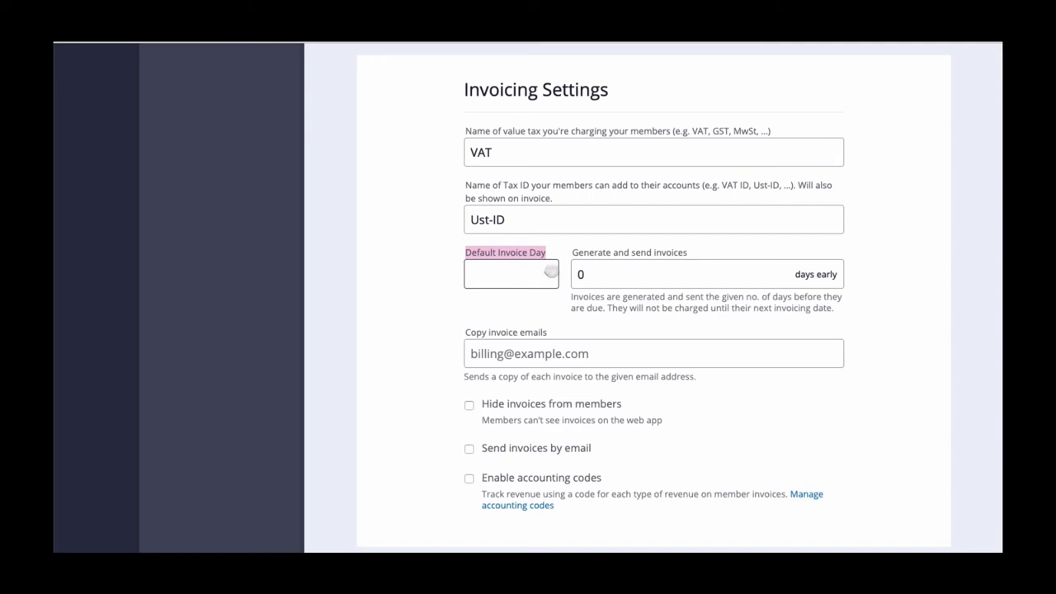
Step: Choose day 1 as the default invoice day
left_click(510, 274)
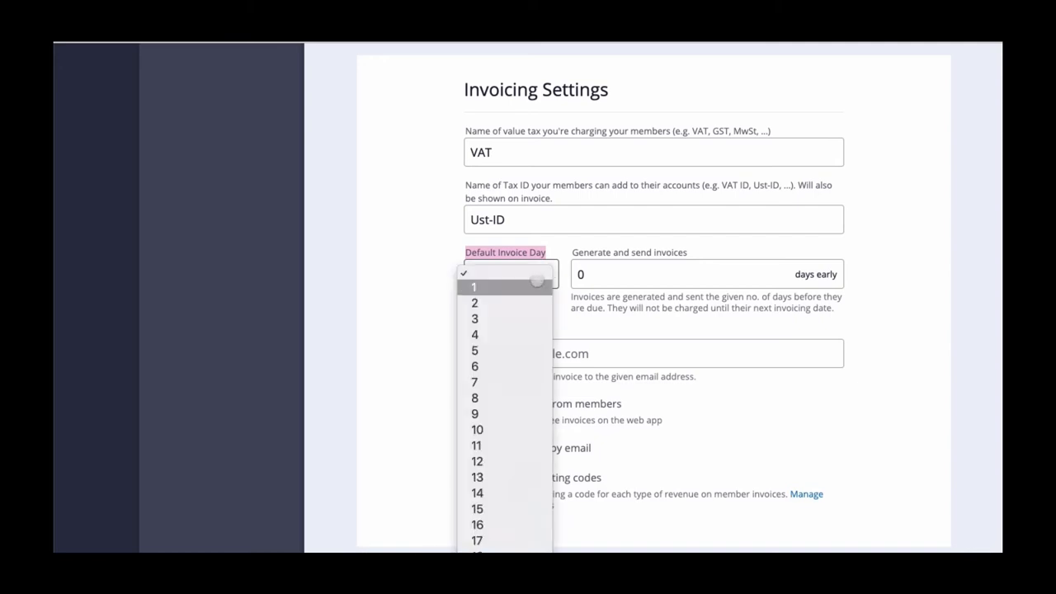
left_click(473, 287)
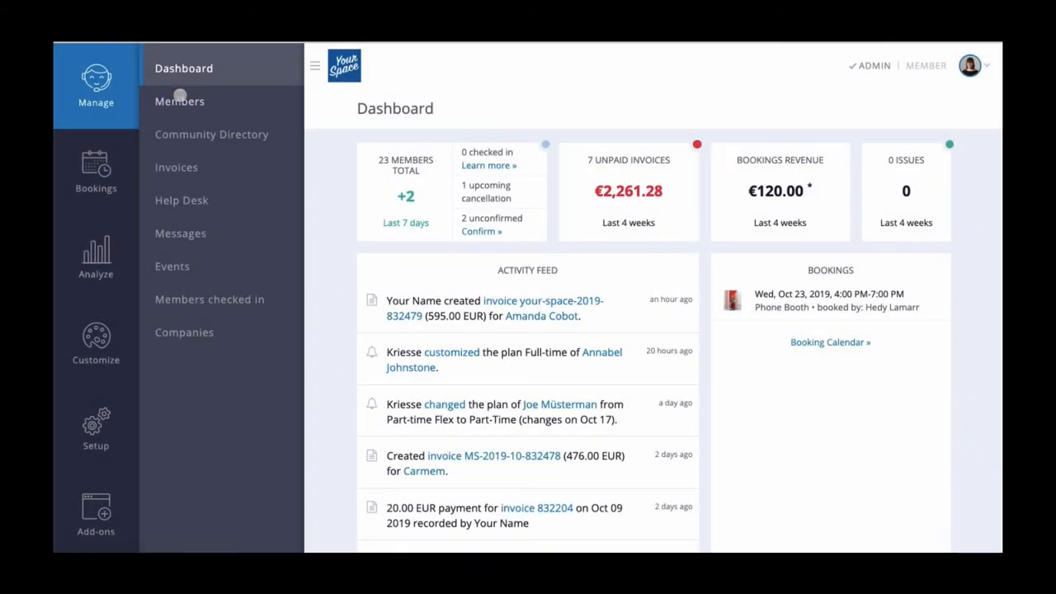
Step: Start adding a new member and set the membership start date to 08
left_click(179, 100)
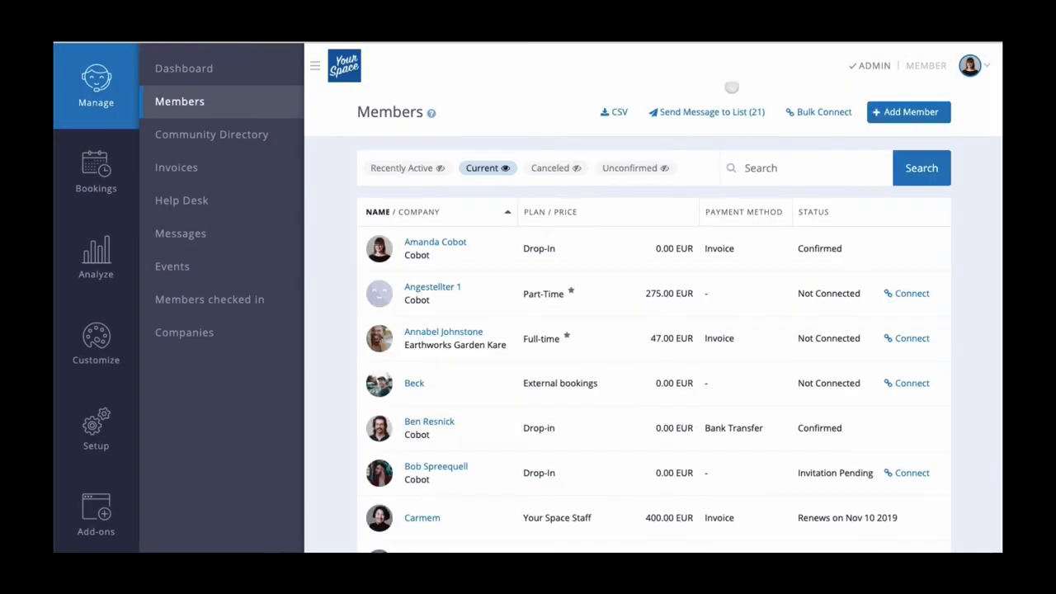
left_click(907, 112)
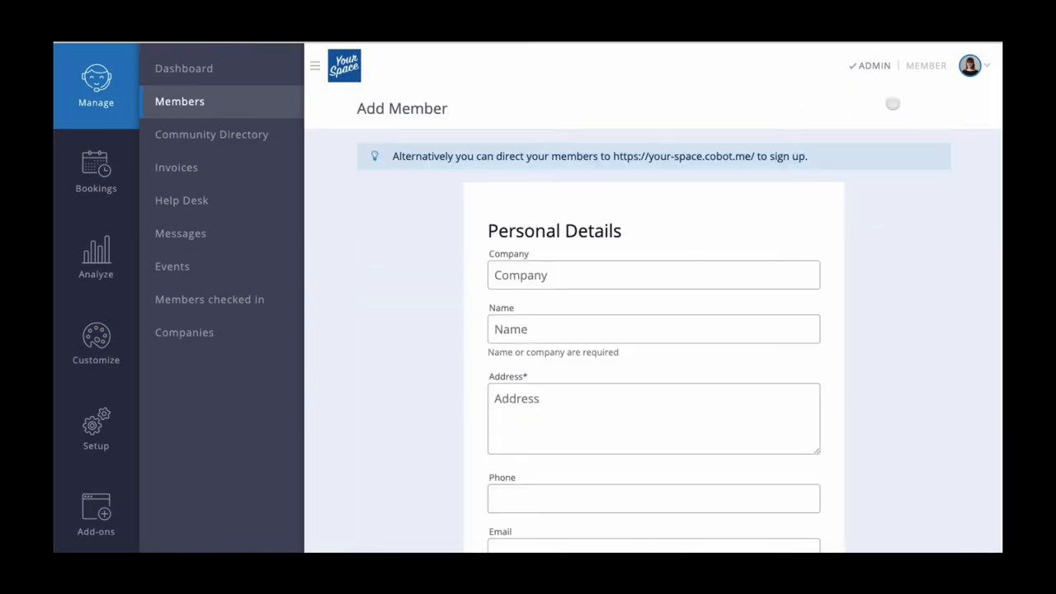
scroll("down", 3)
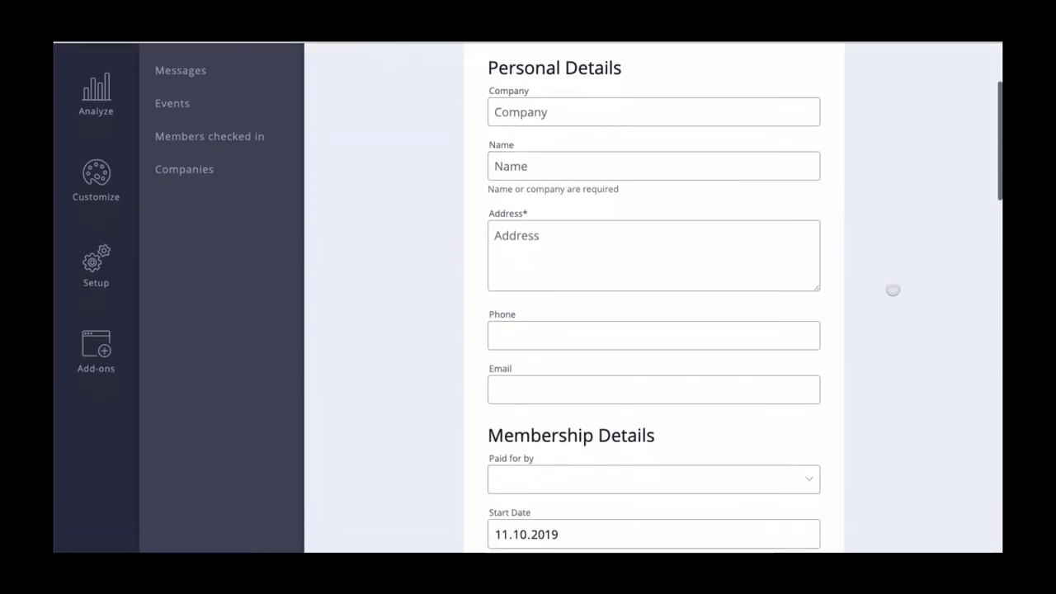
scroll("down", 3)
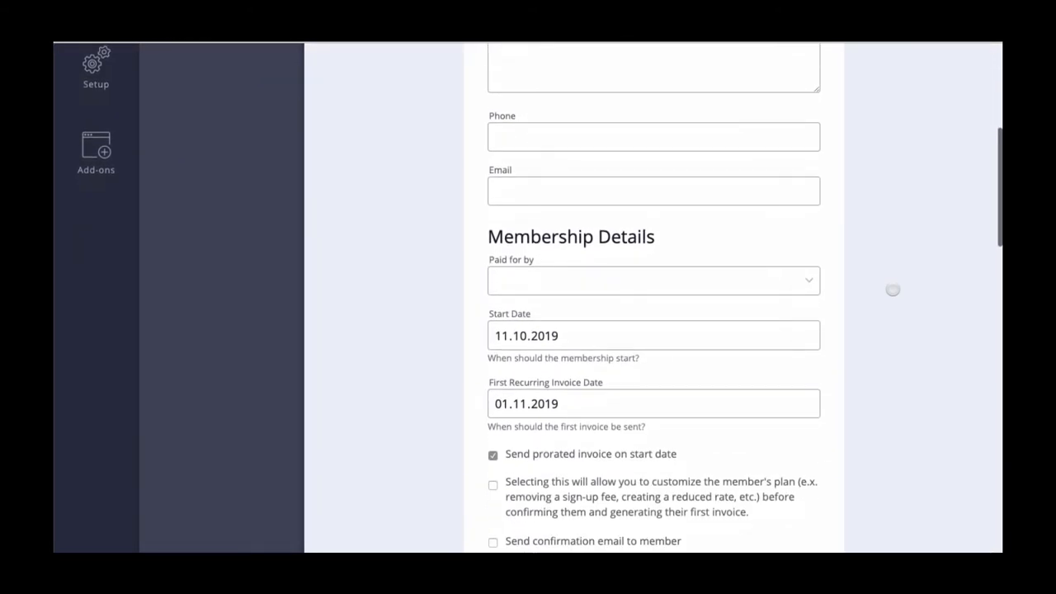
scroll("down", 3)
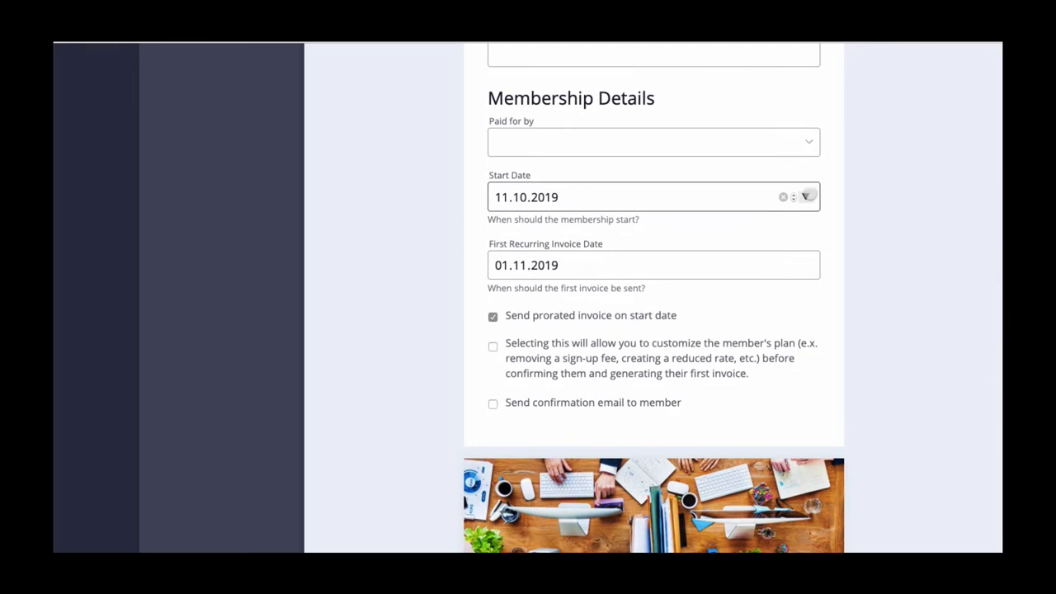
type("08")
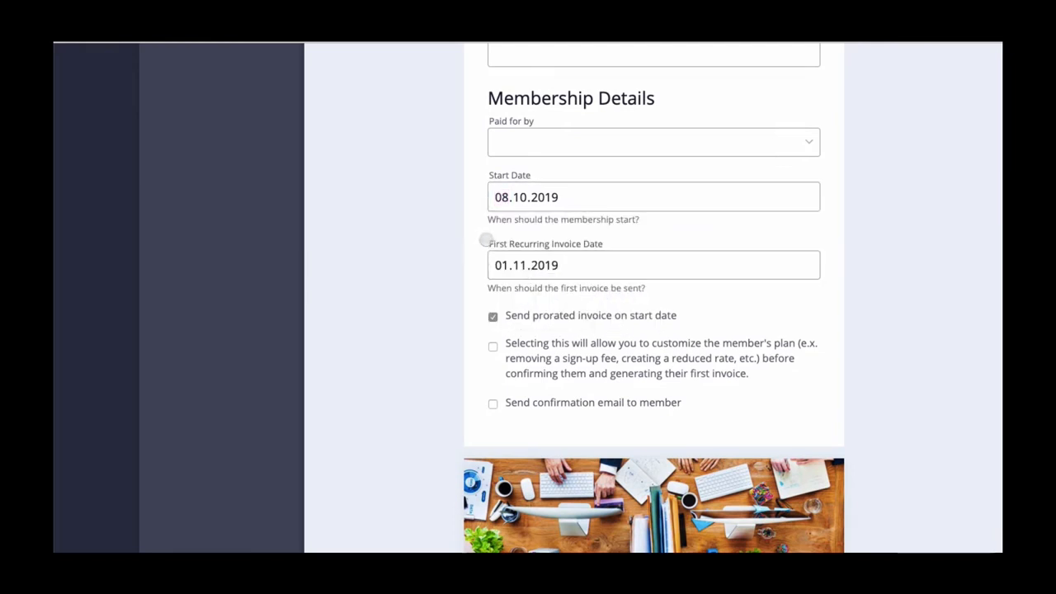
left_click(653, 265)
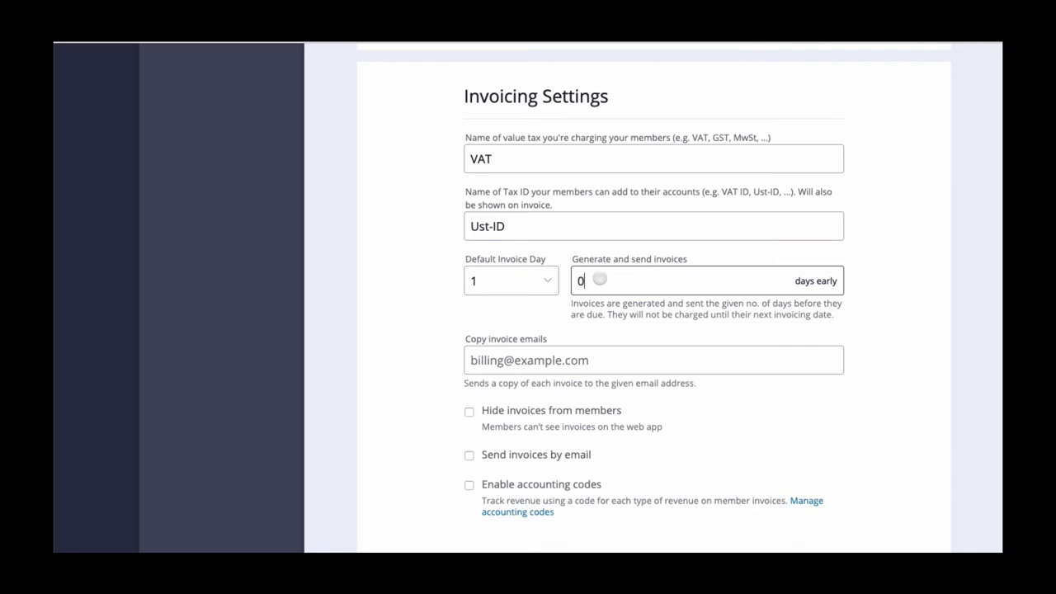
type("7")
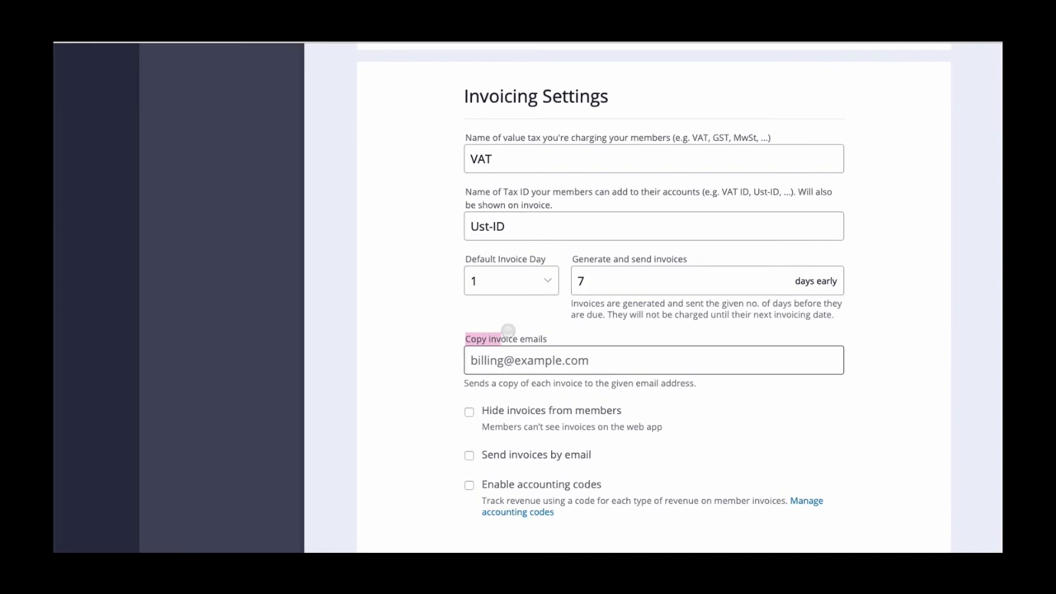
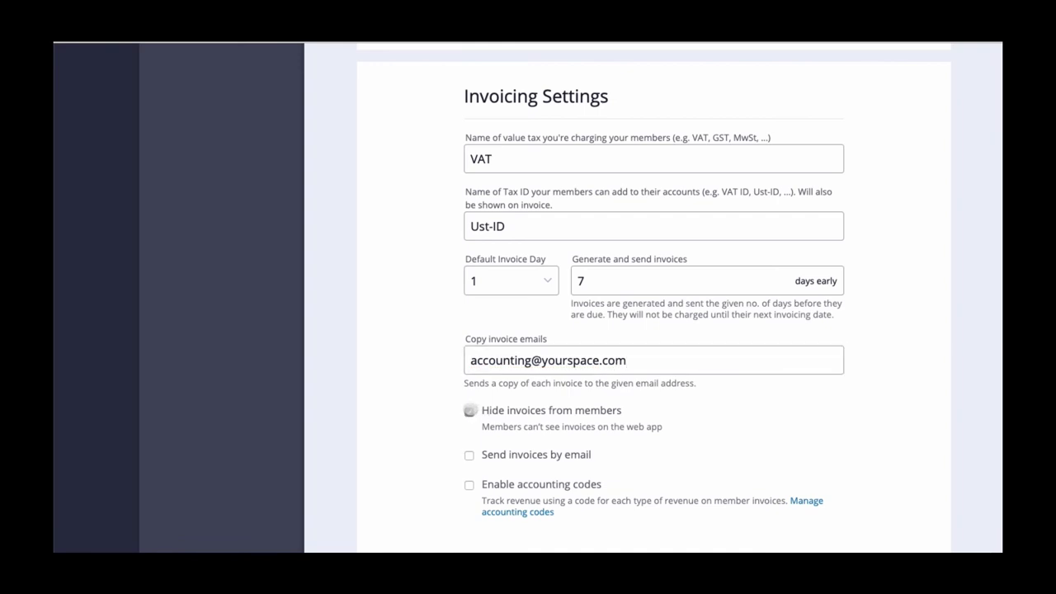
left_click(468, 411)
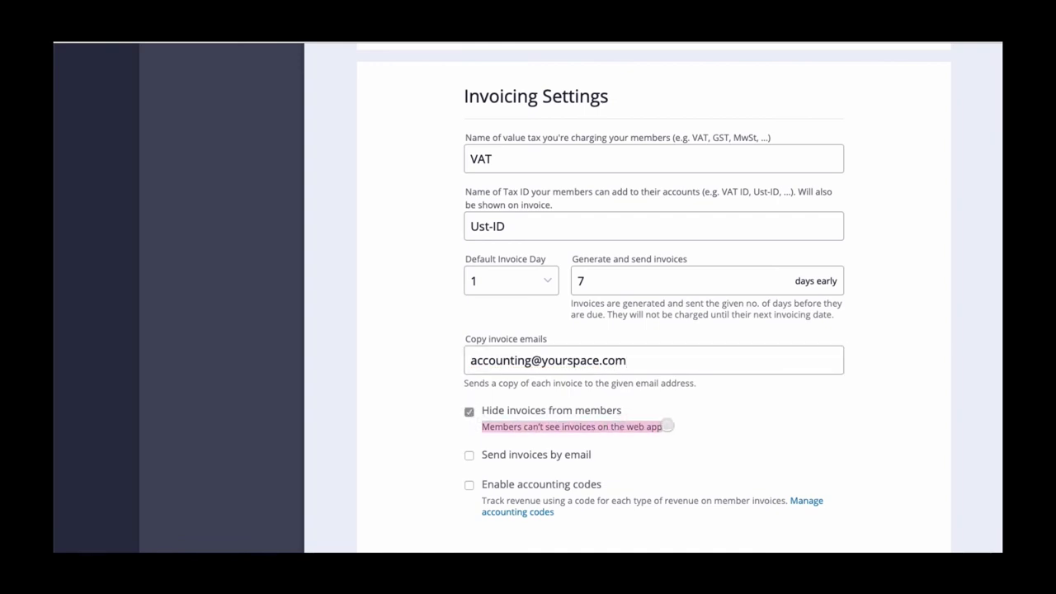
mouse_move(654, 455)
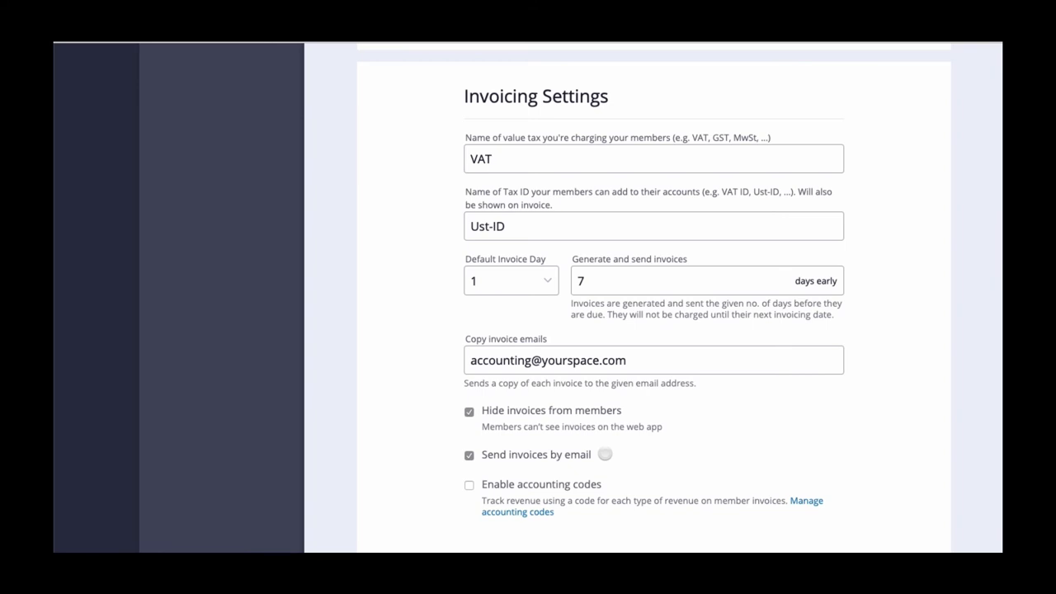
left_click(468, 485)
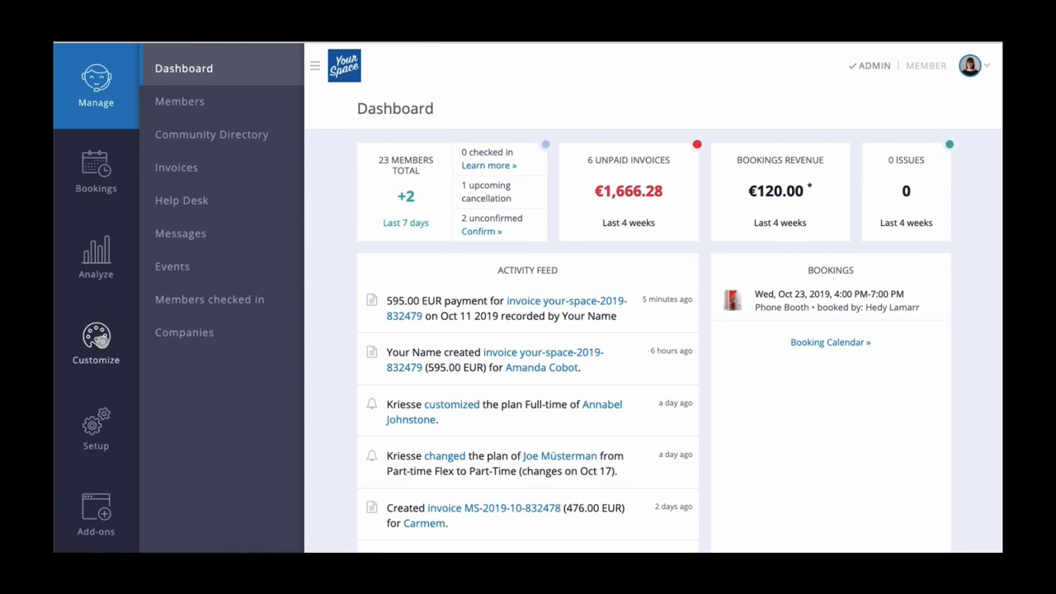
left_click(95, 342)
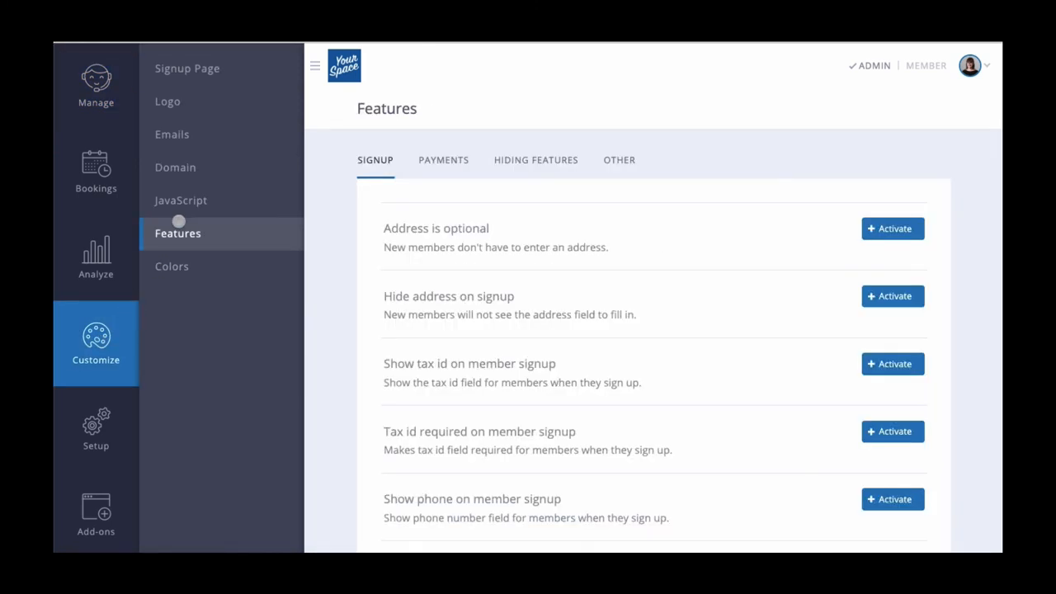
left_click(443, 161)
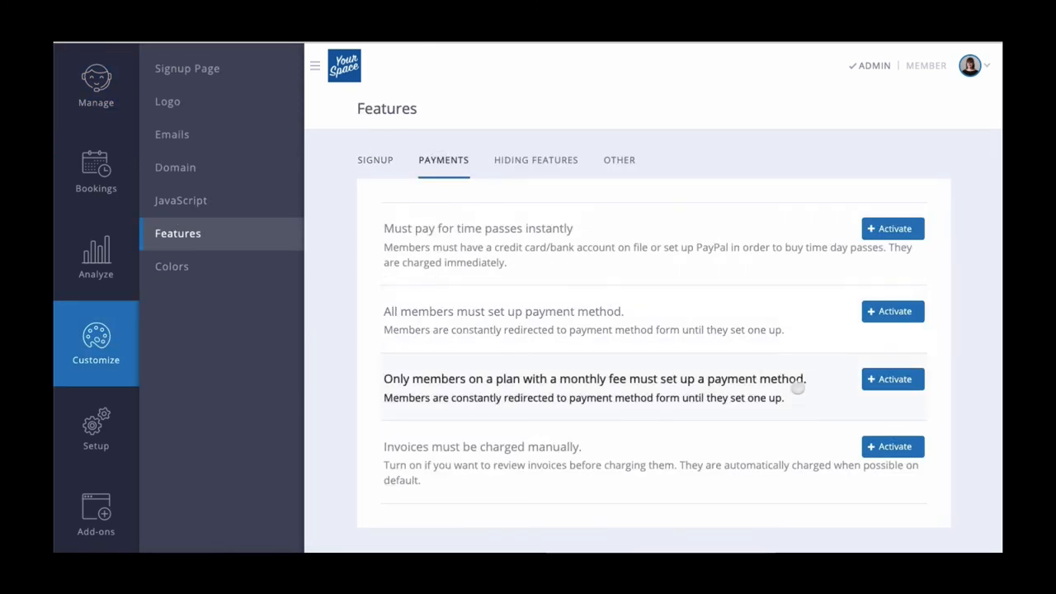
left_click(891, 446)
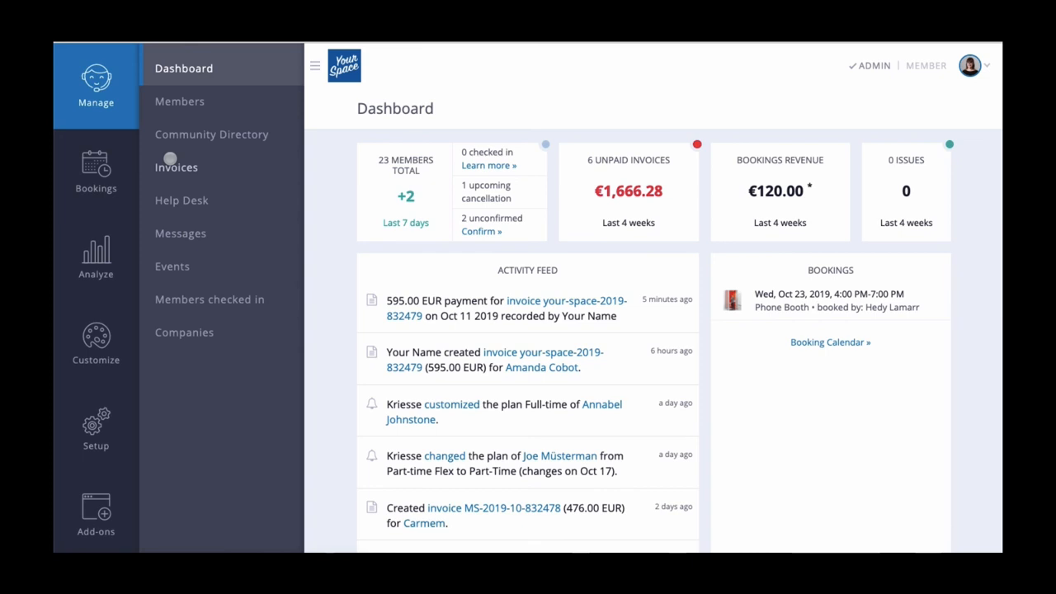
left_click(176, 167)
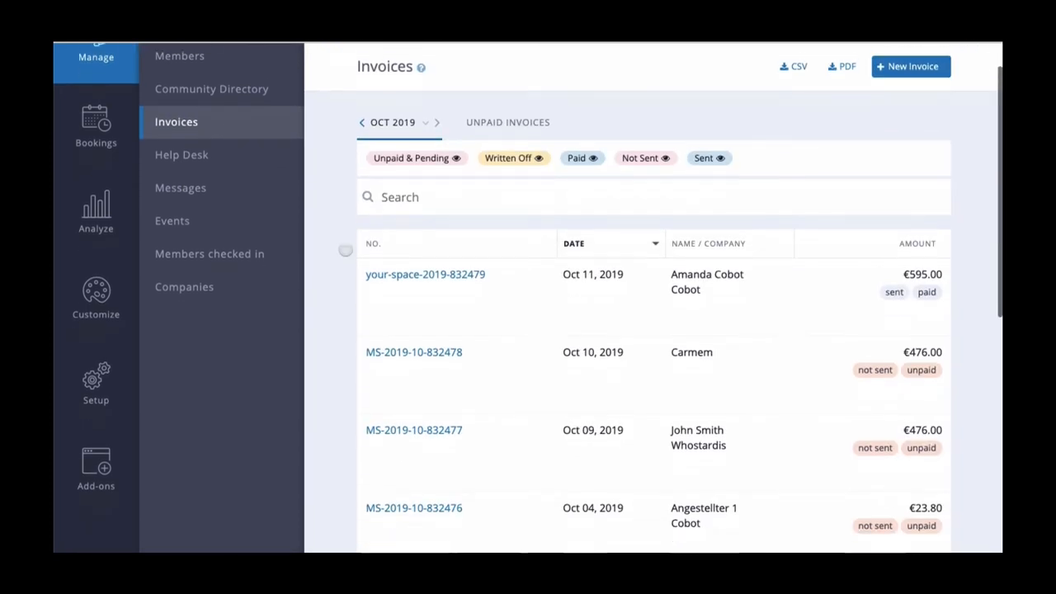
scroll("down", 3)
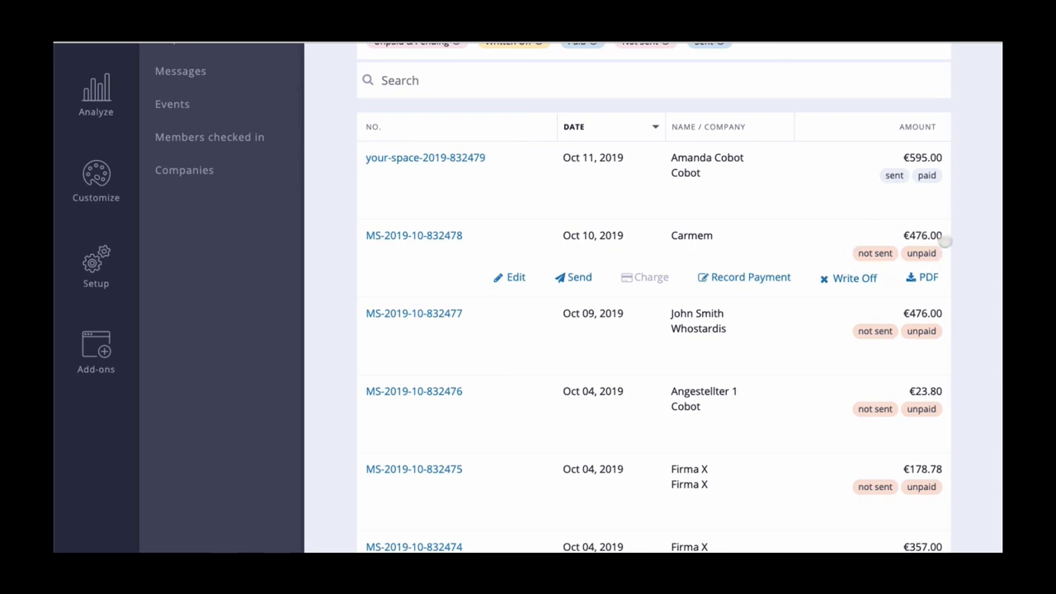
mouse_move(760, 270)
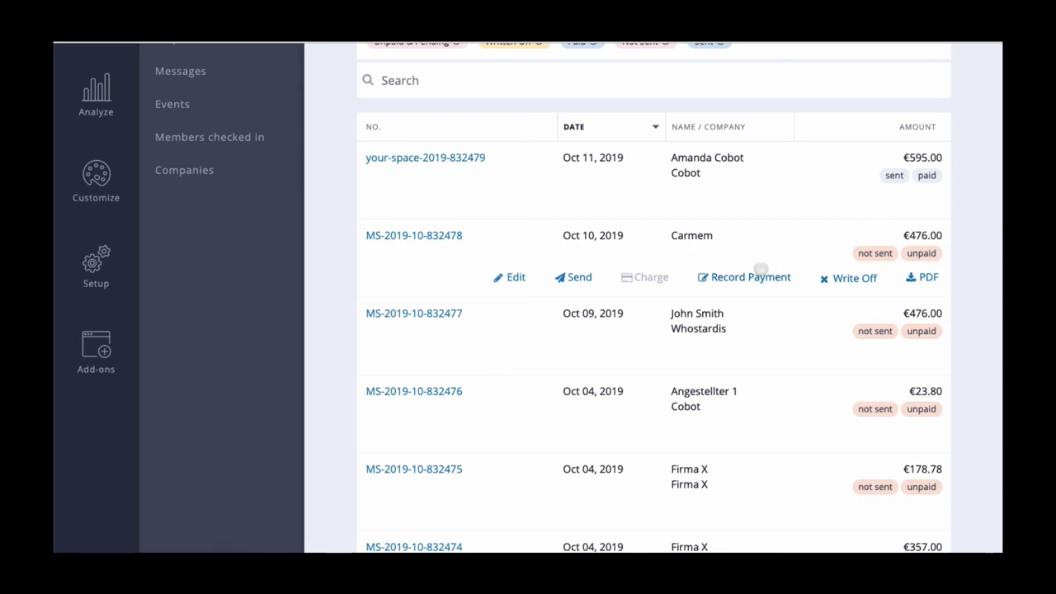
left_click(750, 277)
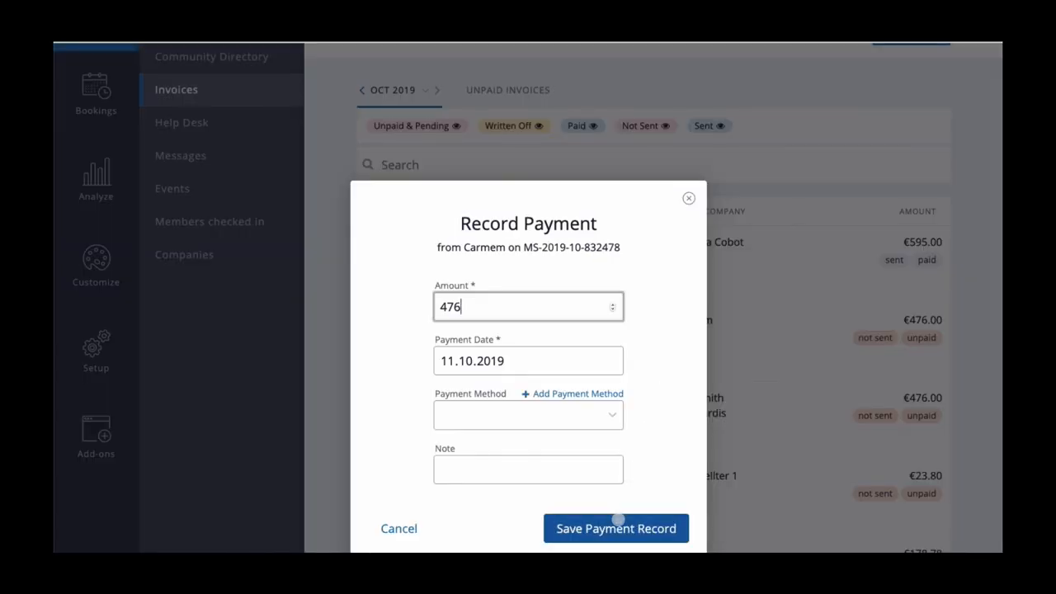
left_click(616, 528)
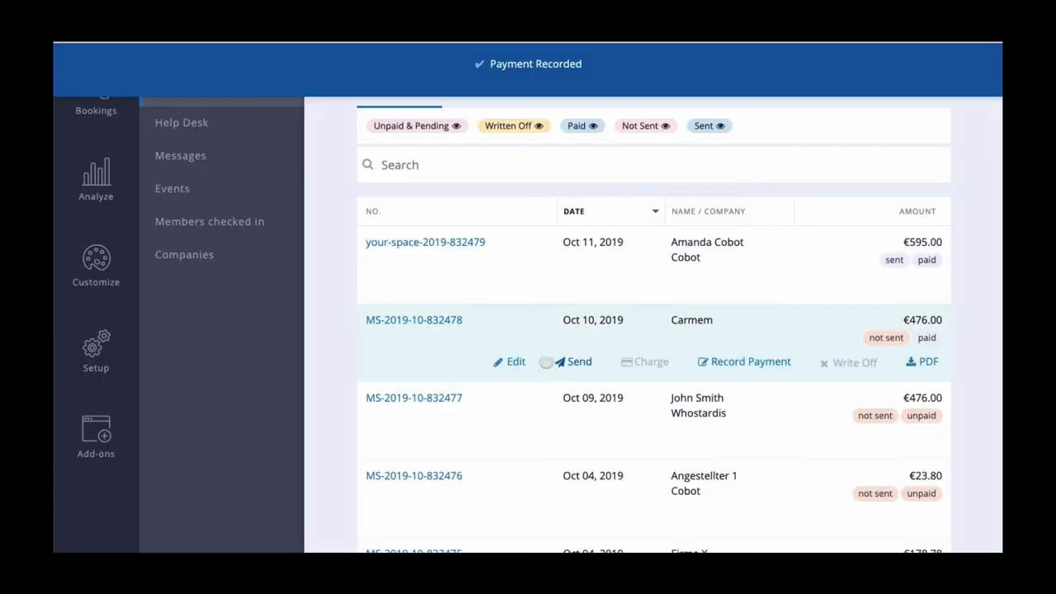